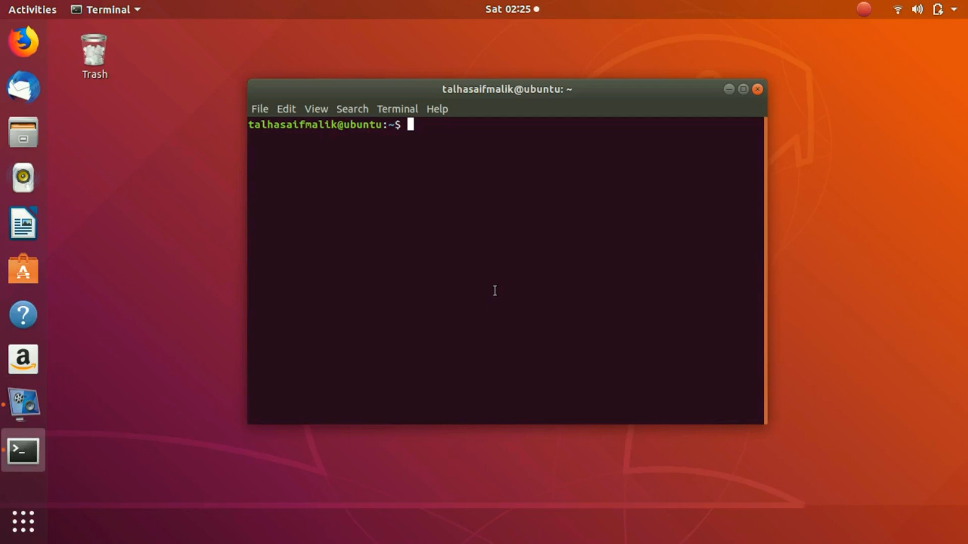
# List the contents of / and /media, then change into the root directory.
pyautogui.write('ls /')
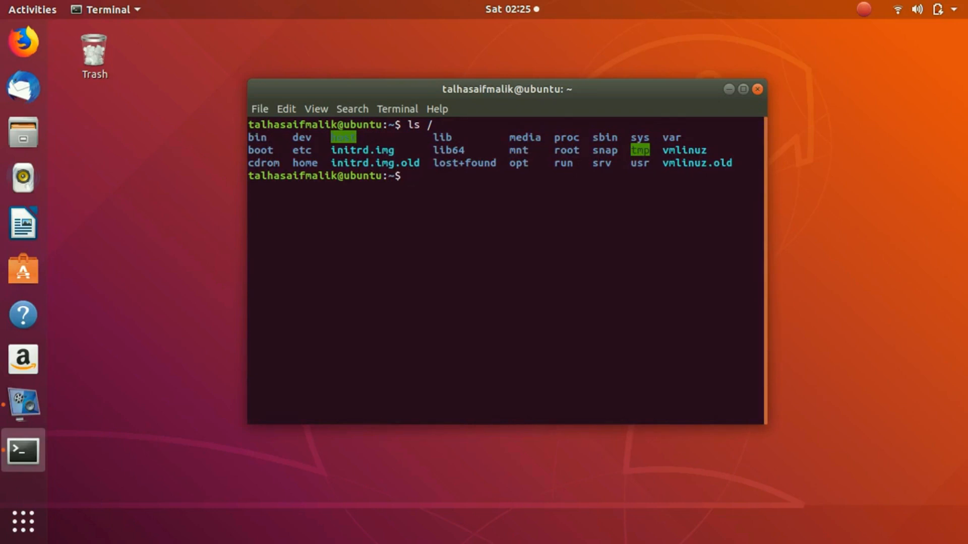
pyautogui.write('c')
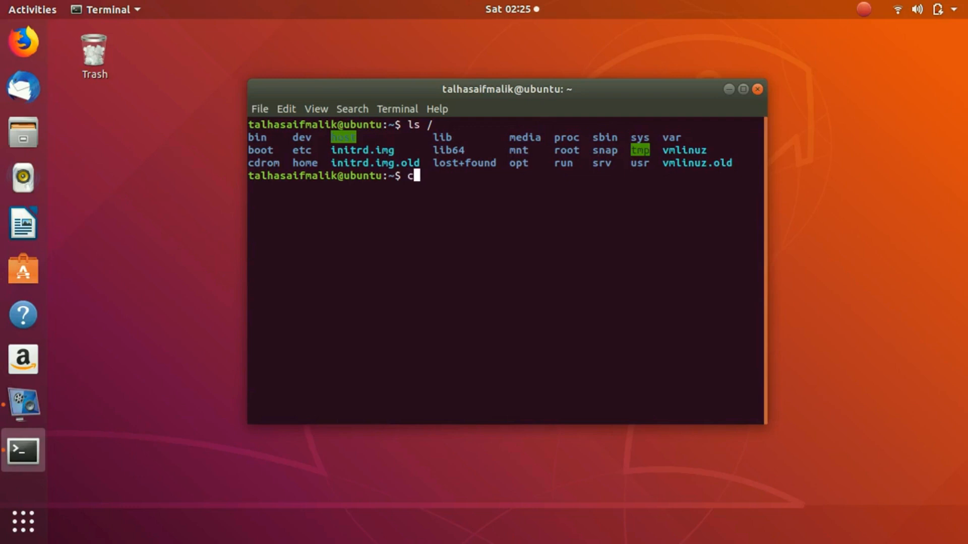
pyautogui.write('ls .')
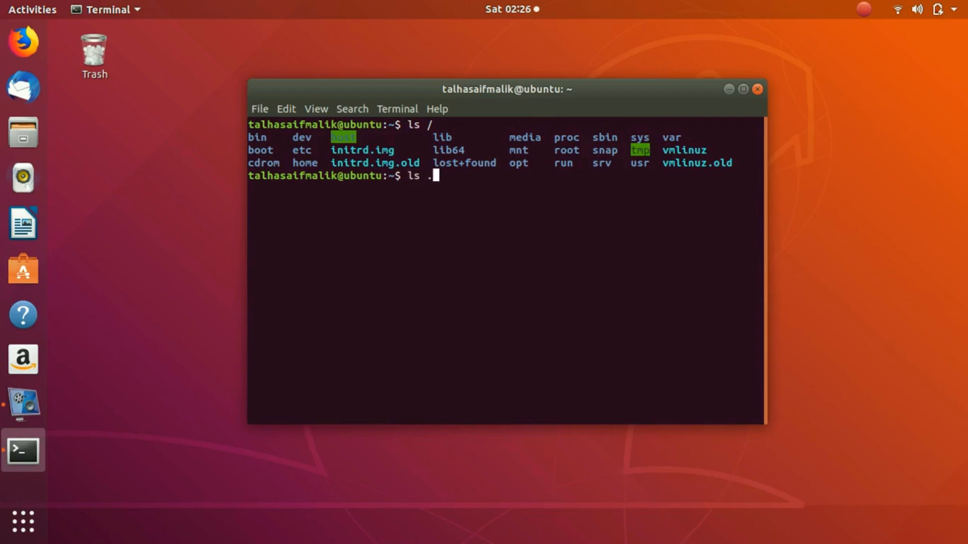
pyautogui.write('/media')
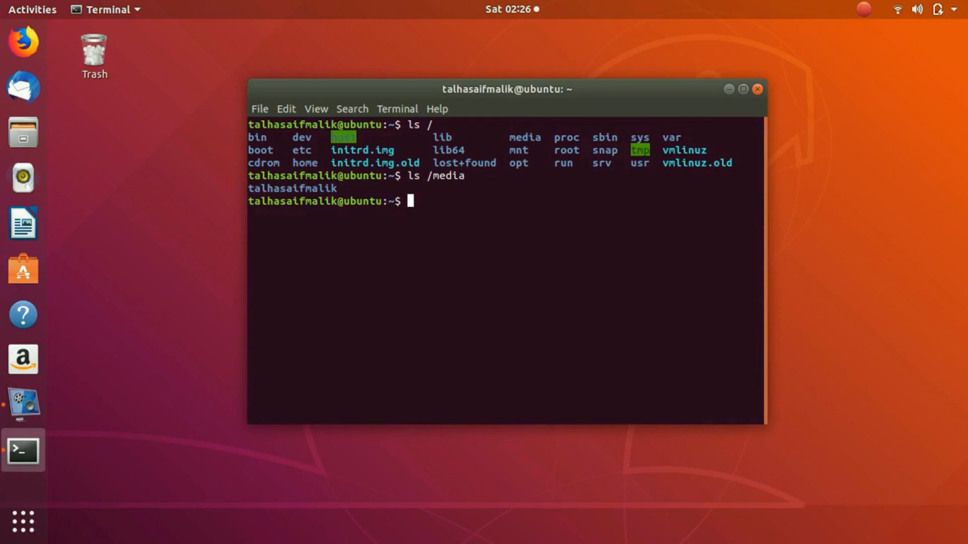
pyautogui.write('cd /')
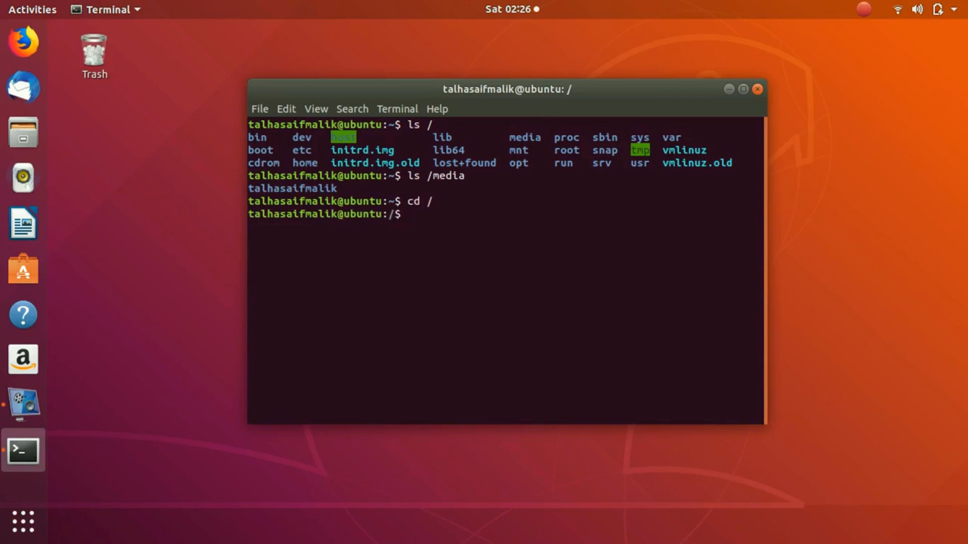
# Change into /media, list it, and run mkdir NewFolder, highlighting the Permission denied error.
pyautogui.write('cd')
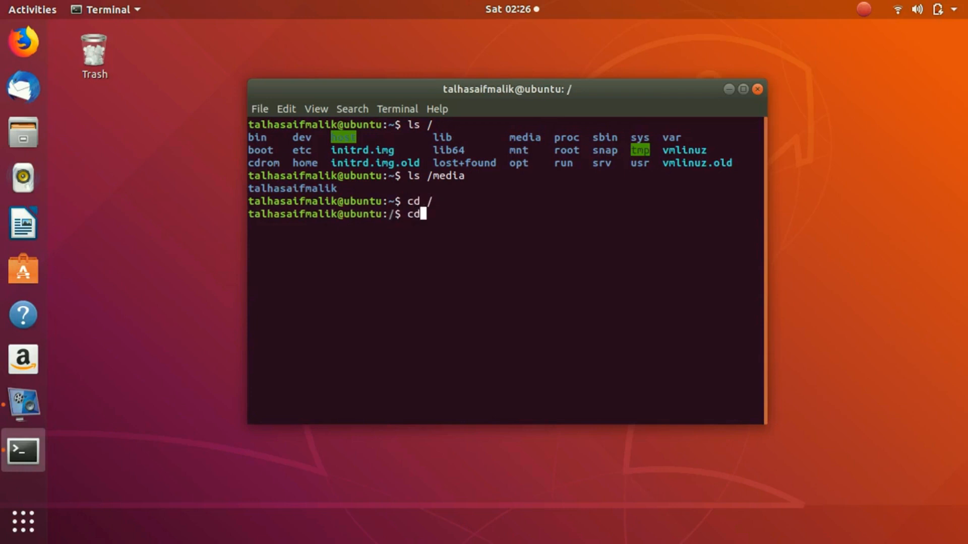
pyautogui.write('/meo')
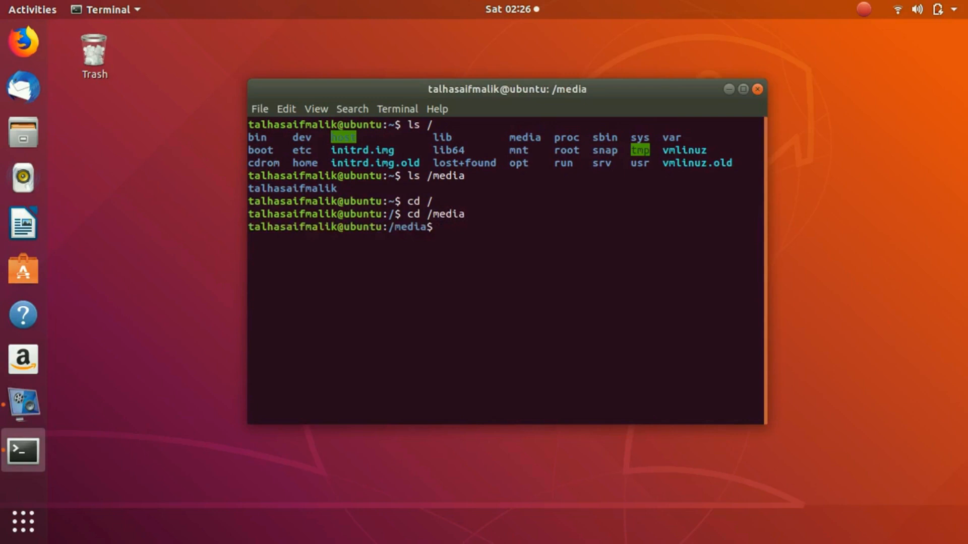
pyautogui.write('ls')
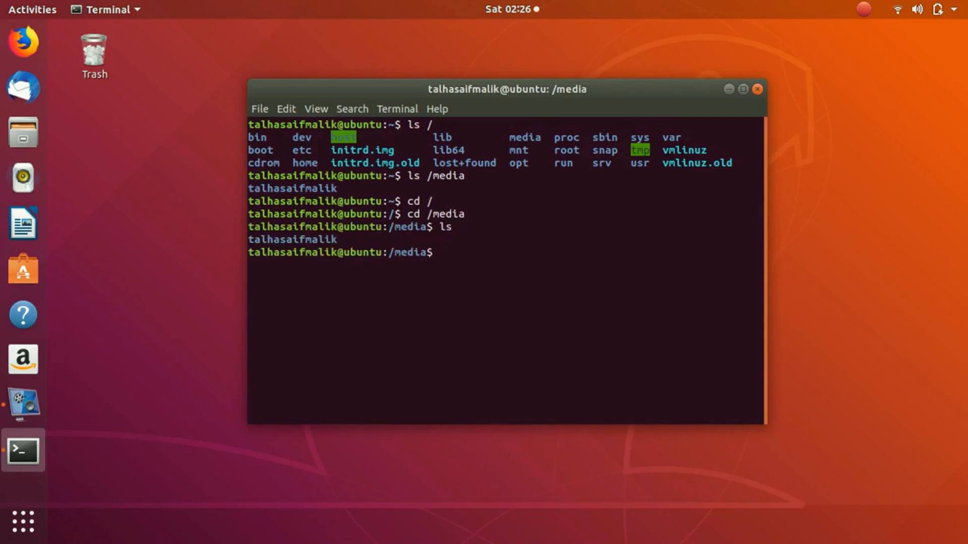
pyautogui.write('m')
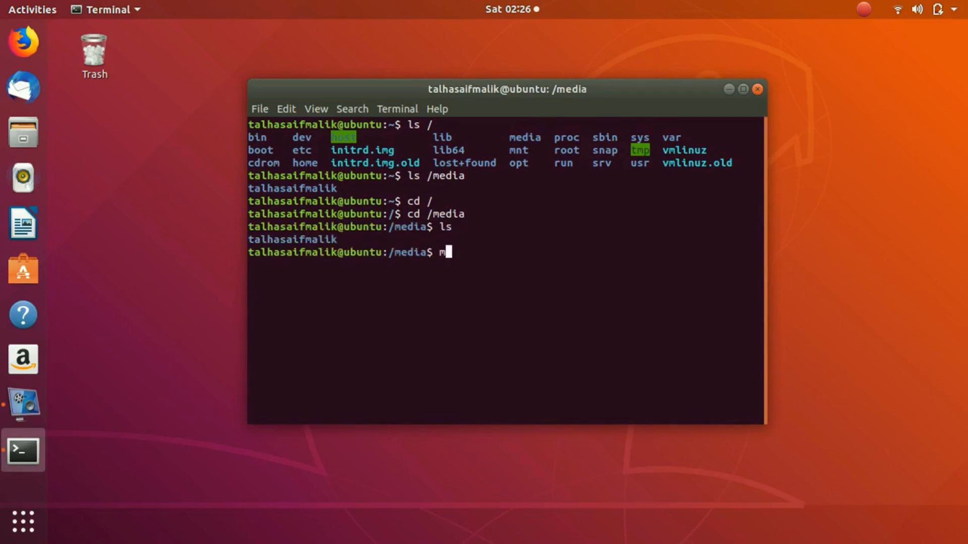
pyautogui.write('kdir')
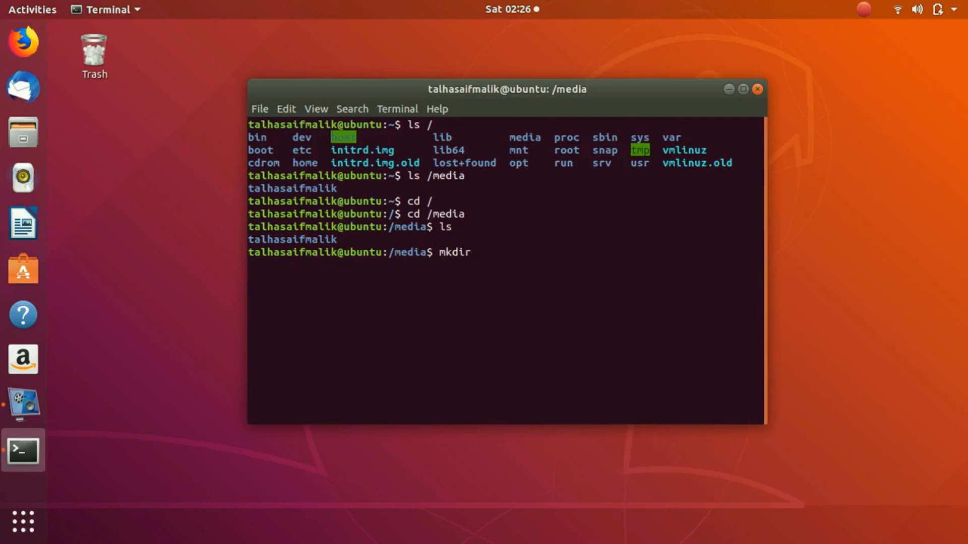
pyautogui.write('NewFolder')
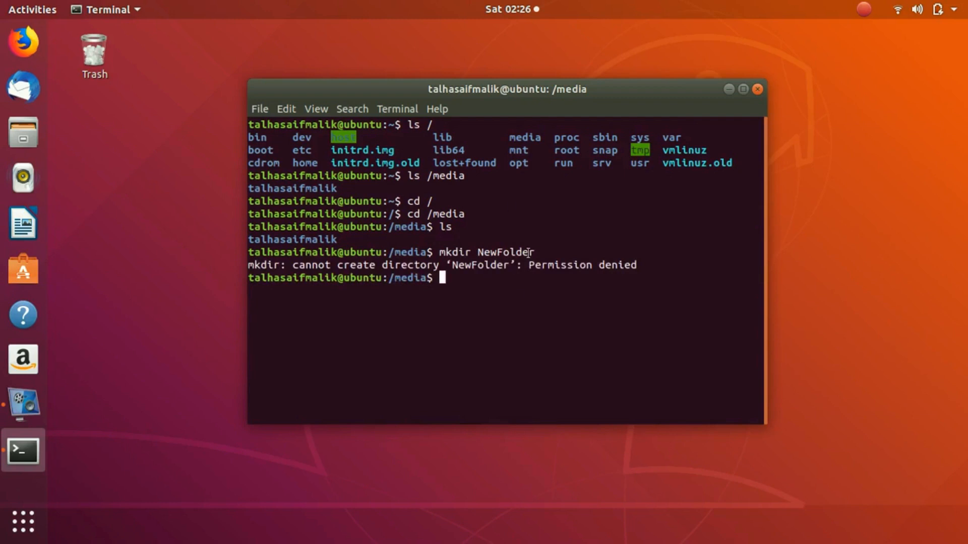
pyautogui.moveTo(248, 265); pyautogui.dragTo(637, 265)
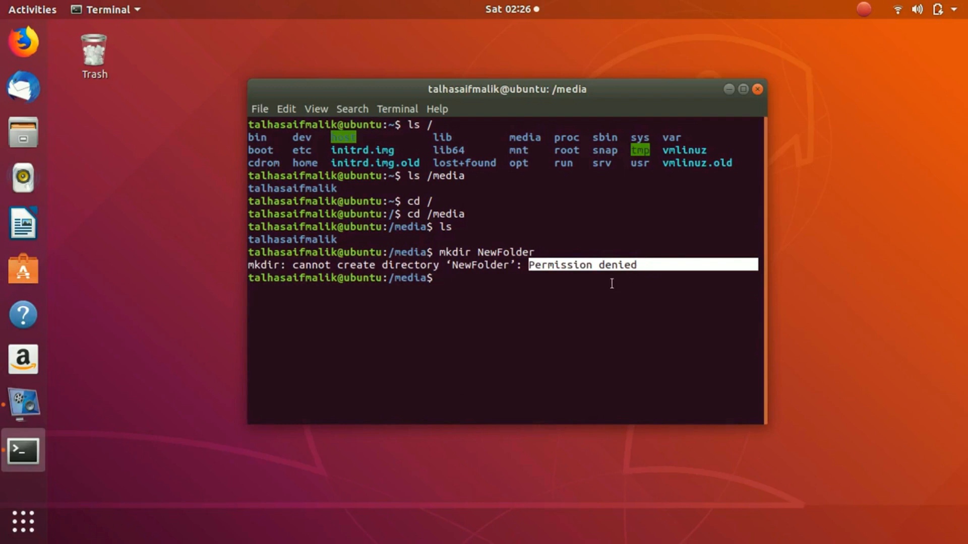
pyautogui.moveTo(602, 289)
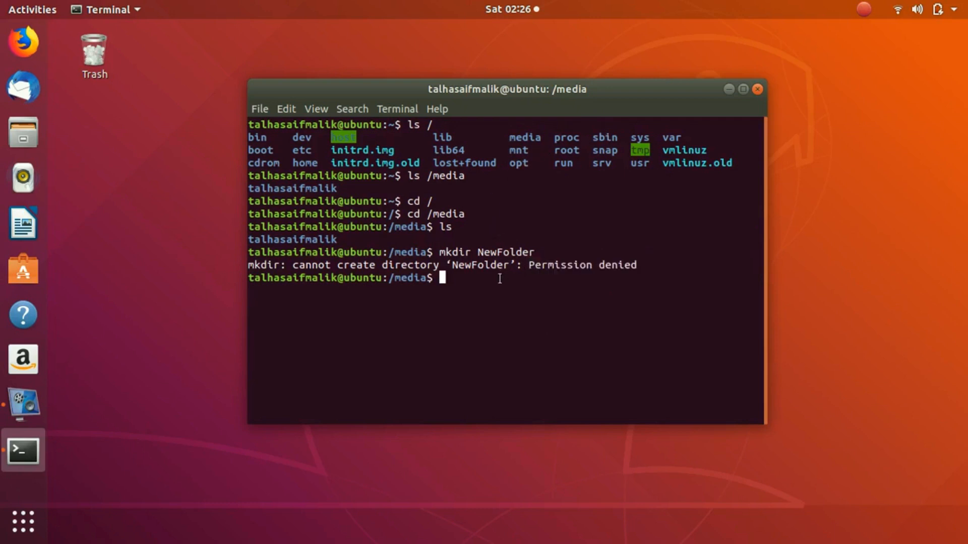
pyautogui.moveTo(464, 285)
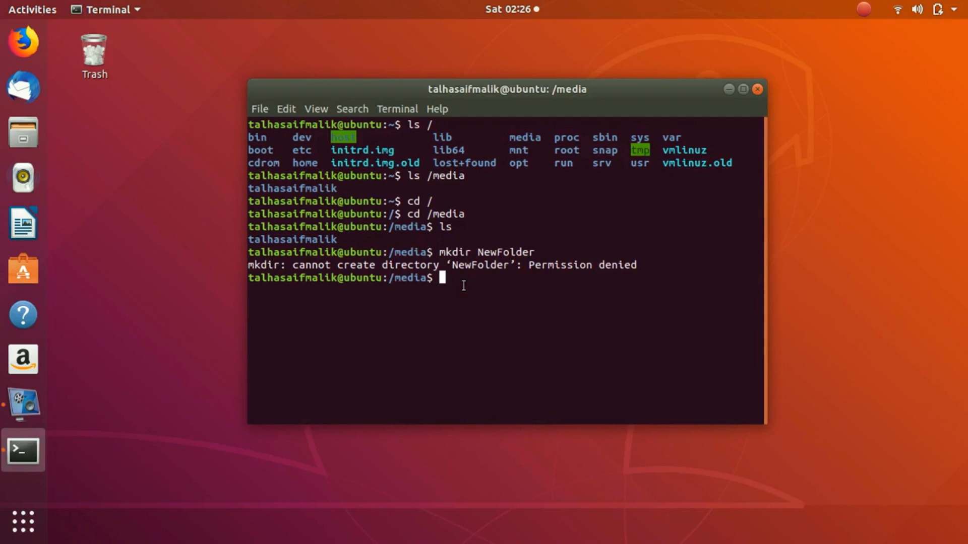
# Run sudo mkdir NewFolder with the password, then list /media to confirm NewFolder exists.
pyautogui.write('sudo')
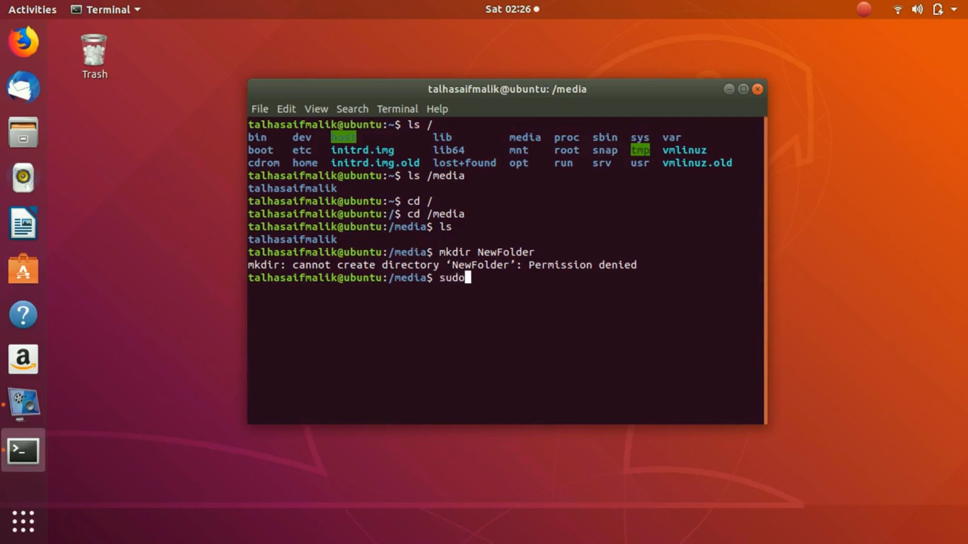
pyautogui.write('mk')
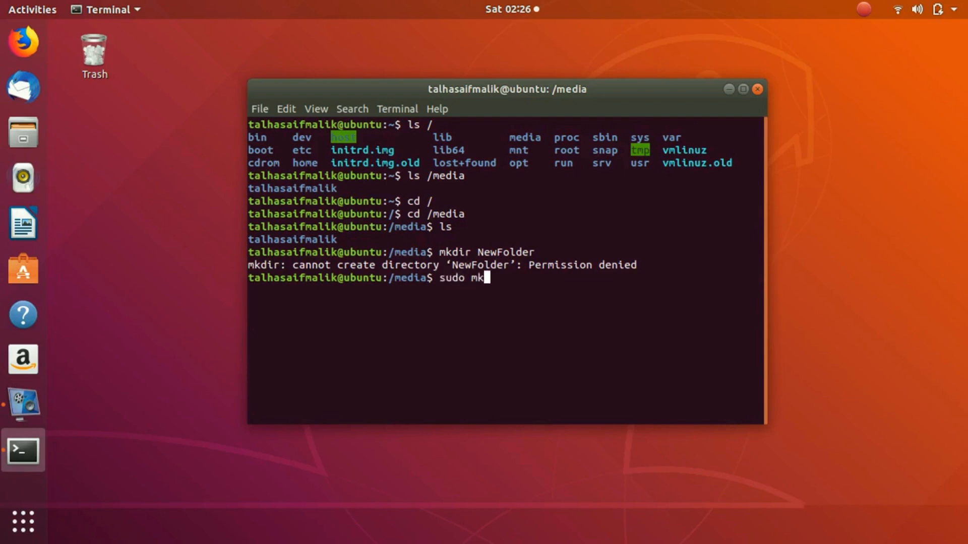
pyautogui.write('dir NewFolder')
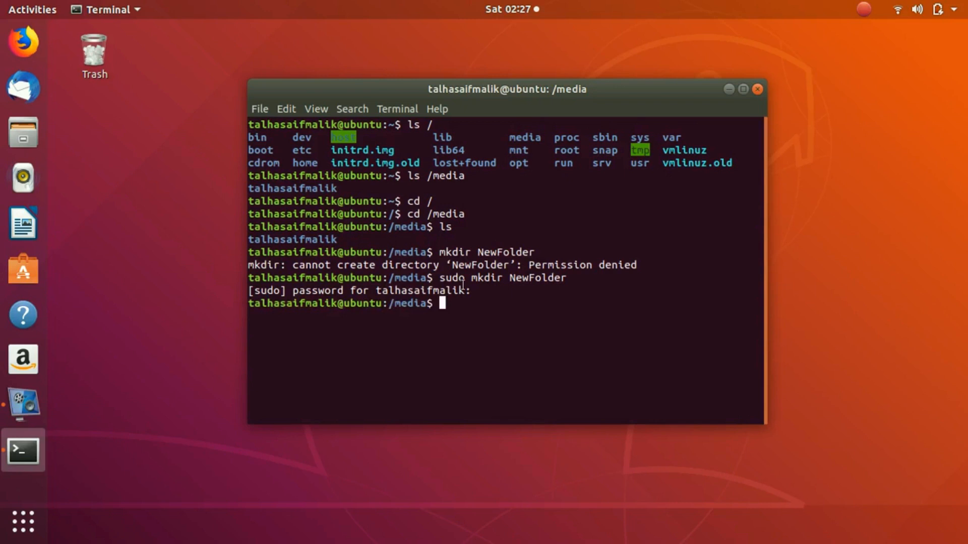
pyautogui.write('ls')
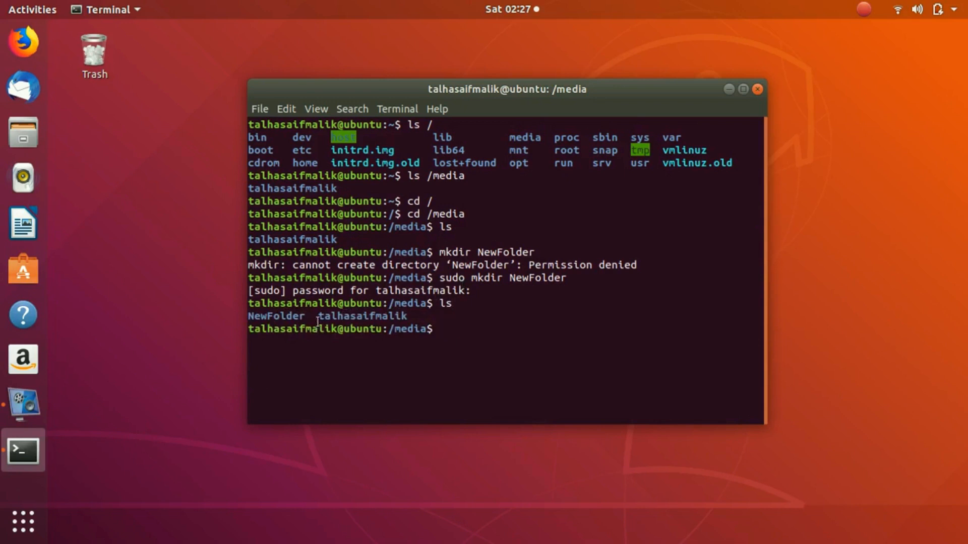
pyautogui.doubleClick(277, 316)
pyautogui.write('ap')
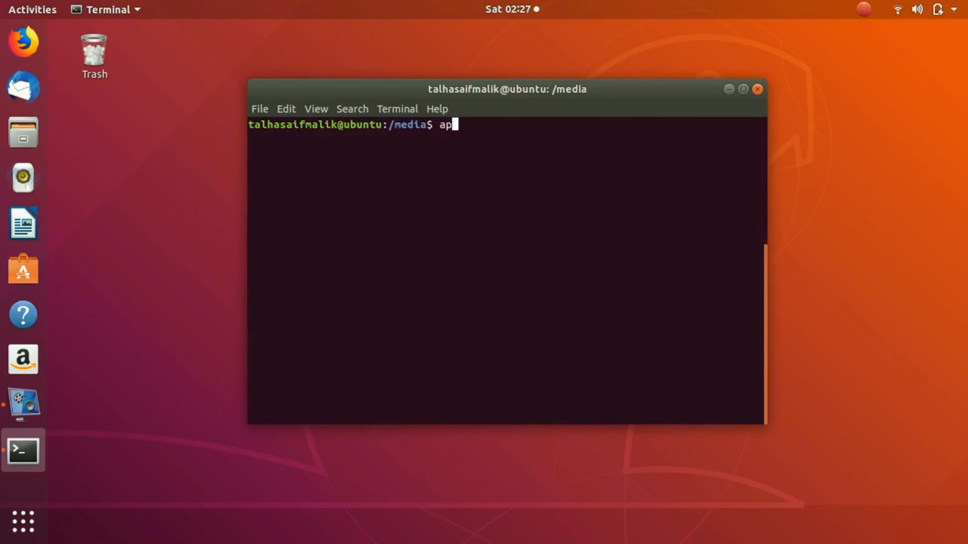
# Run apt-get update without sudo, which fails with permission errors, then cd .. to root.
pyautogui.write('t-get')
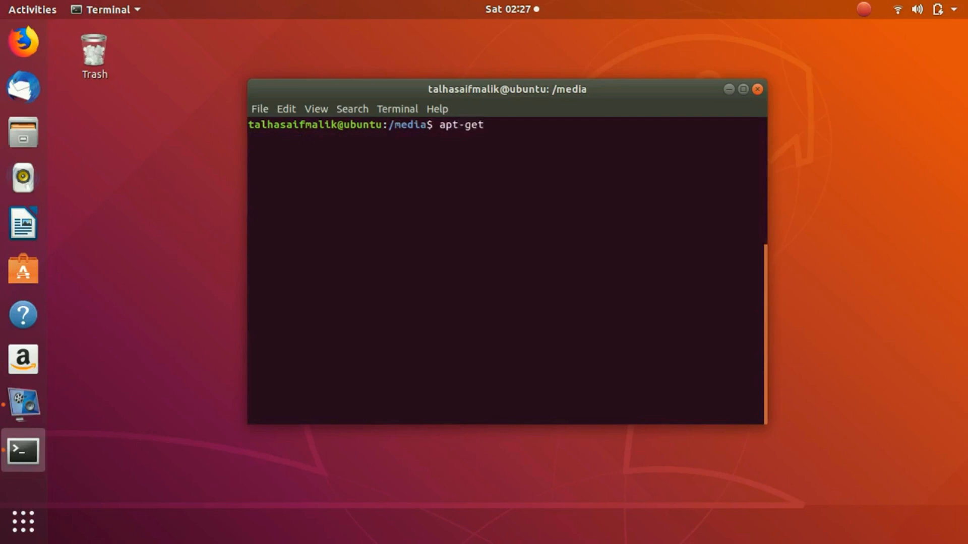
pyautogui.write('update')
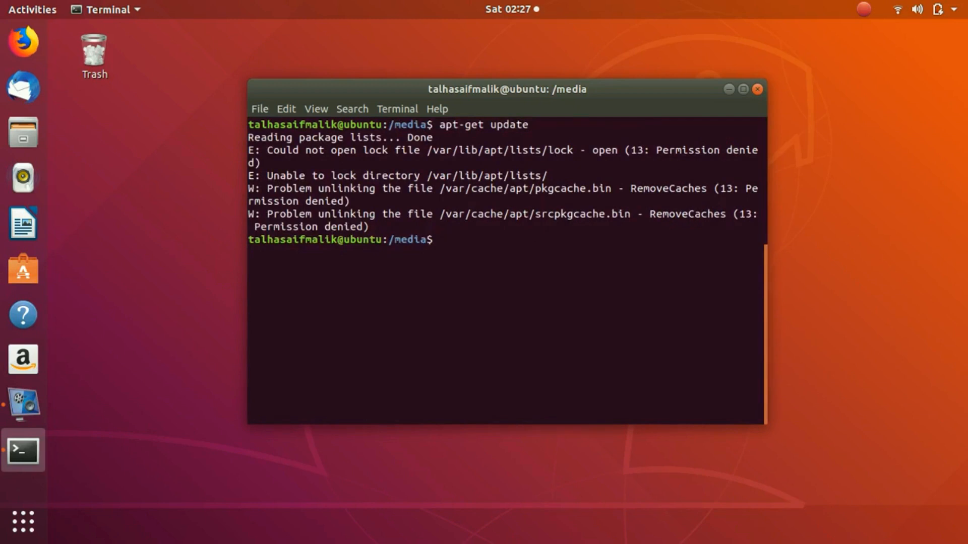
pyautogui.doubleClick(349, 225)
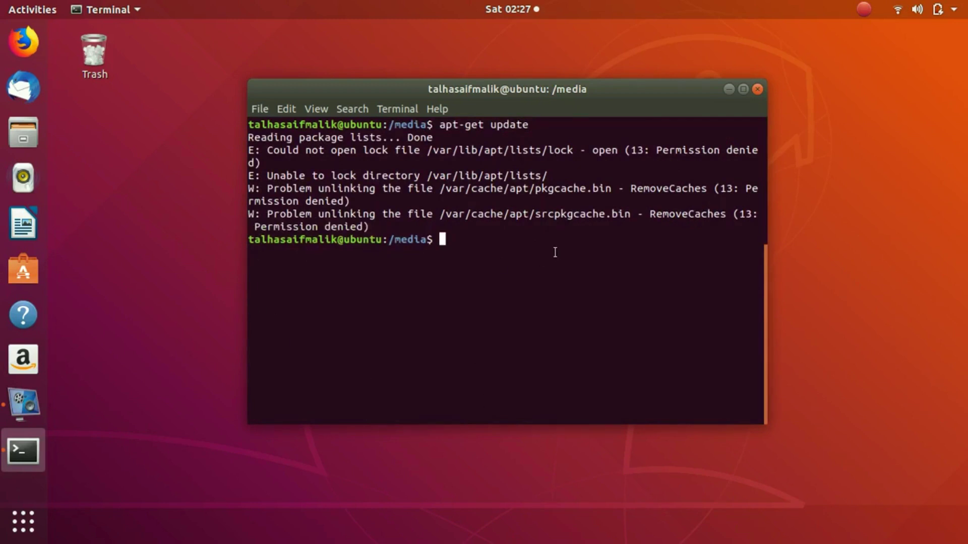
pyautogui.write('cd ..')
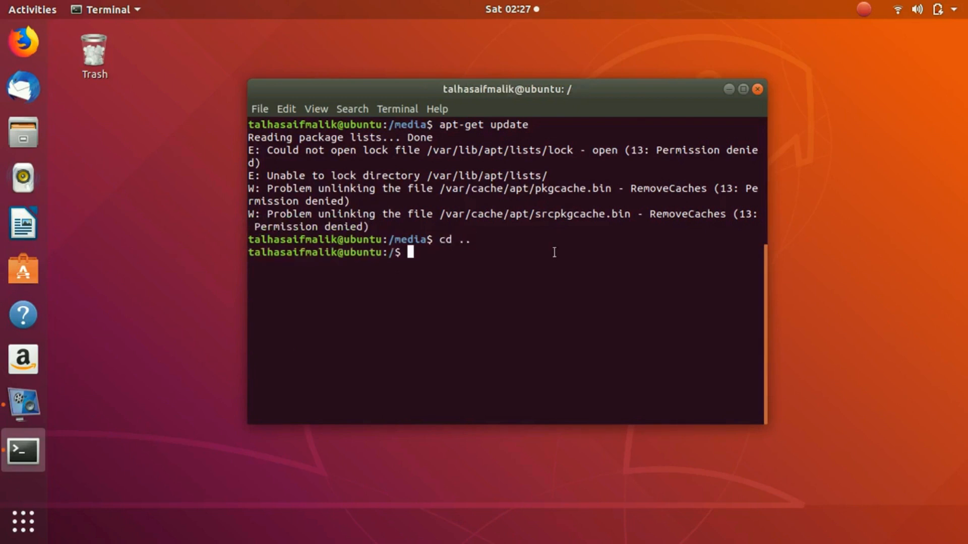
# Begin the sudo apt-get command to retry the update with administrator rights.
pyautogui.write('ap')
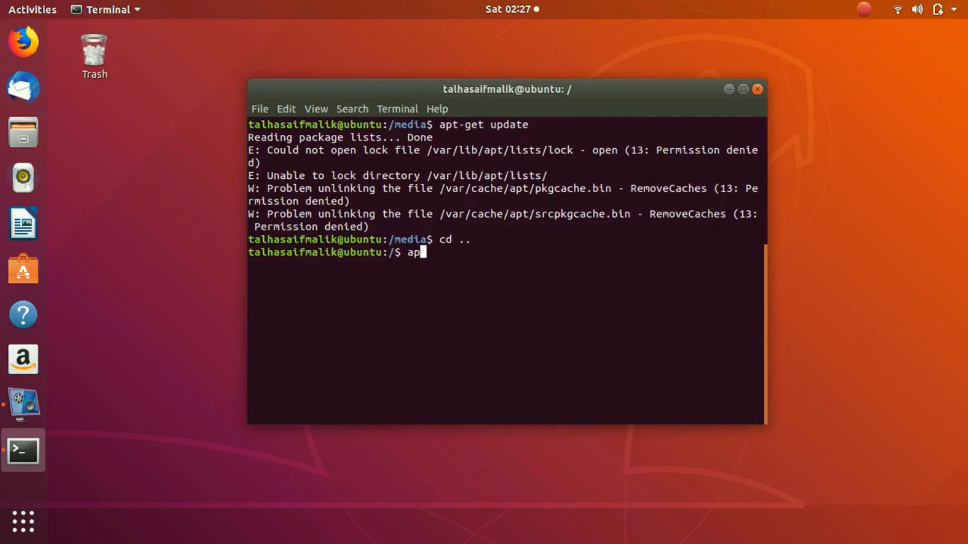
pyautogui.write('t-ge')
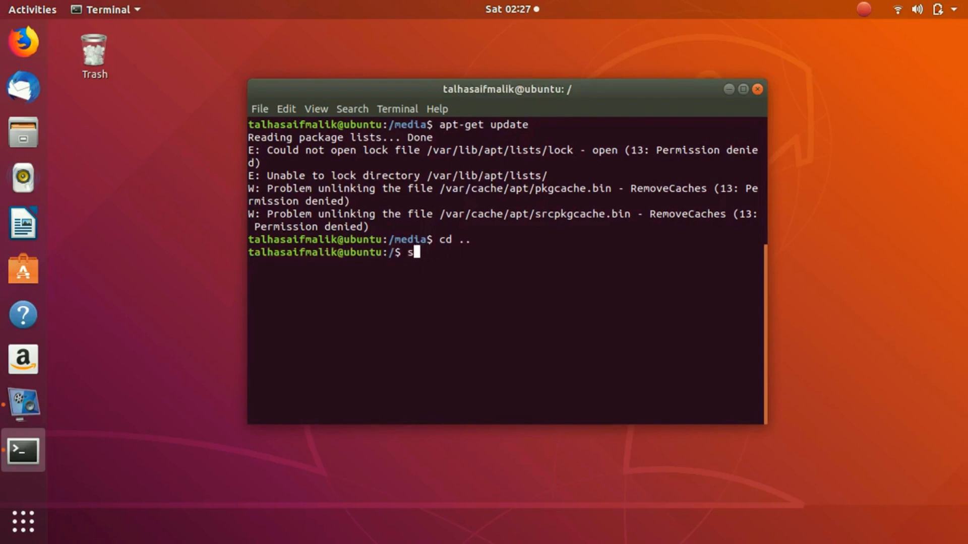
pyautogui.write('udo apt-get')
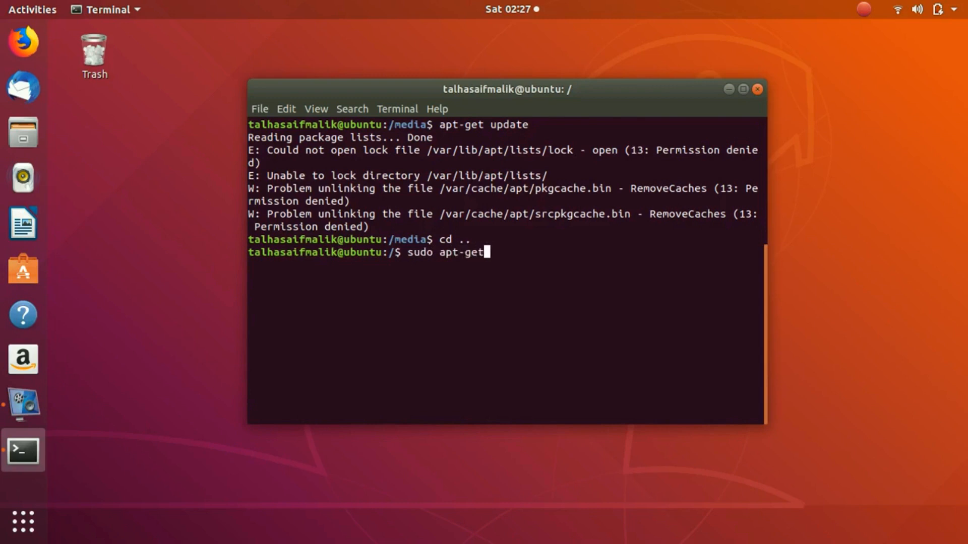